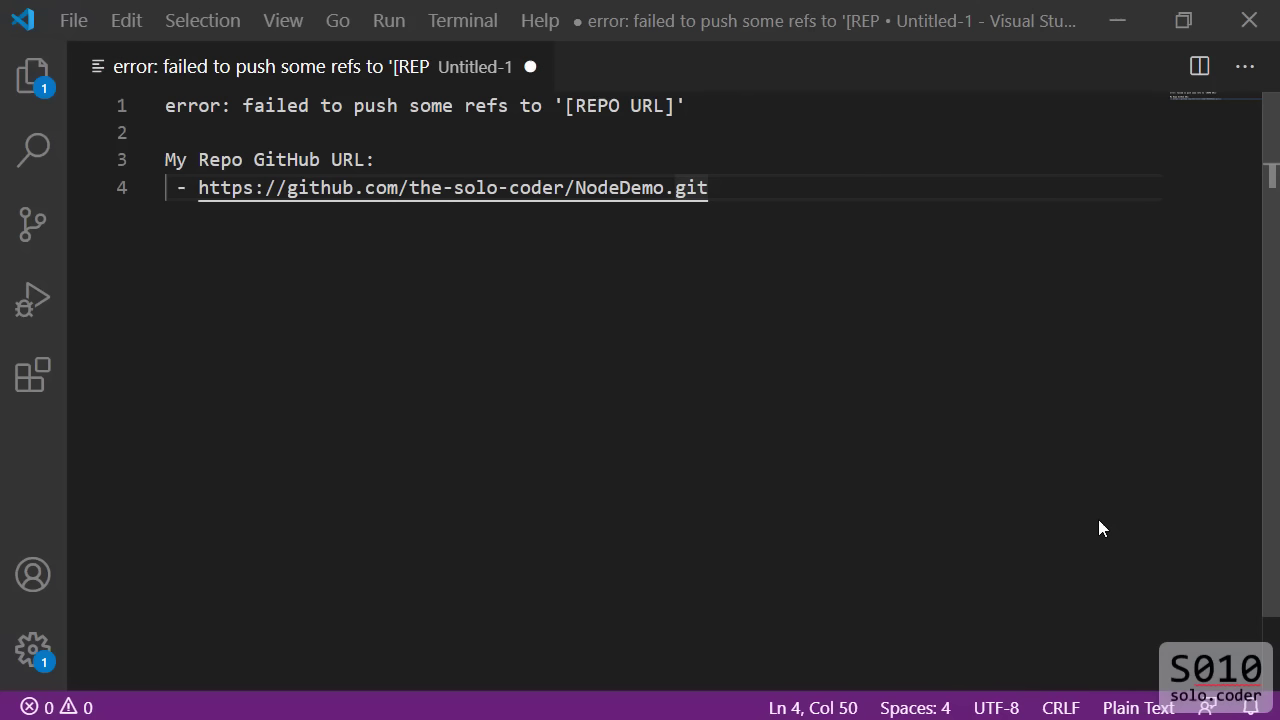
pyautogui.moveTo(148, 160)
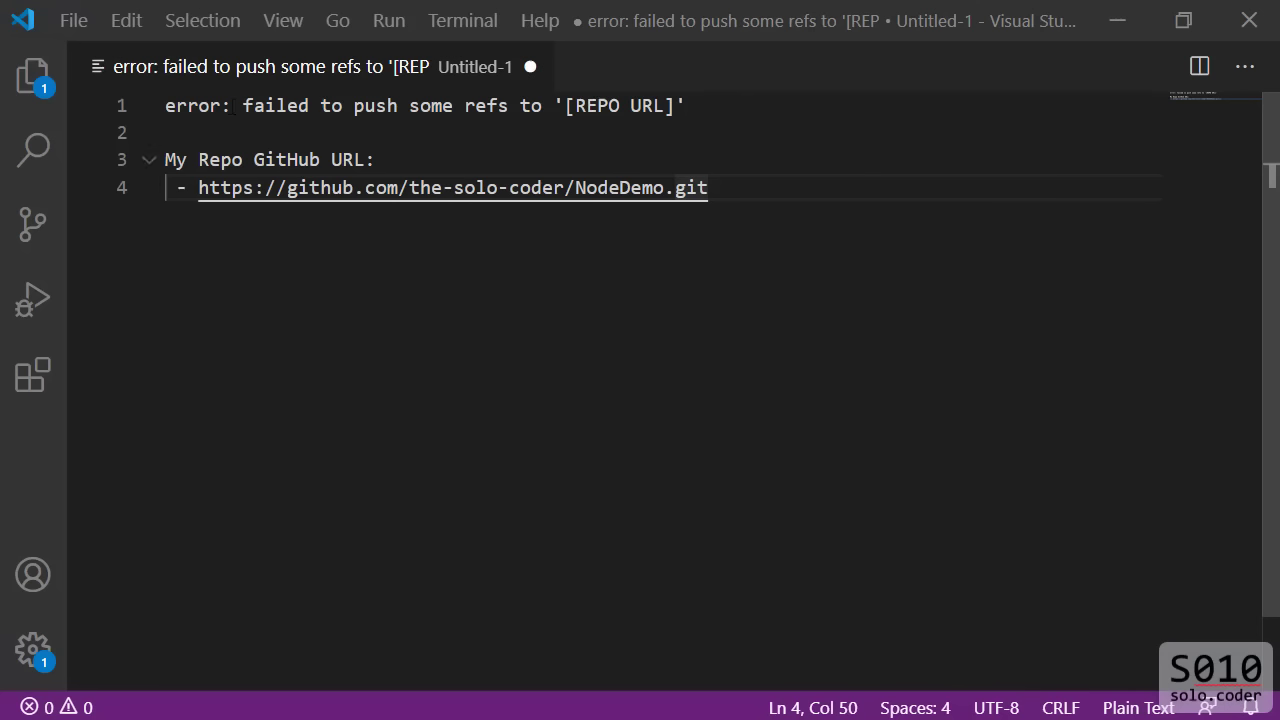
# - Initialise a Git repository in NodeDemo and stage all project files with git add
pyautogui.click(148, 160)
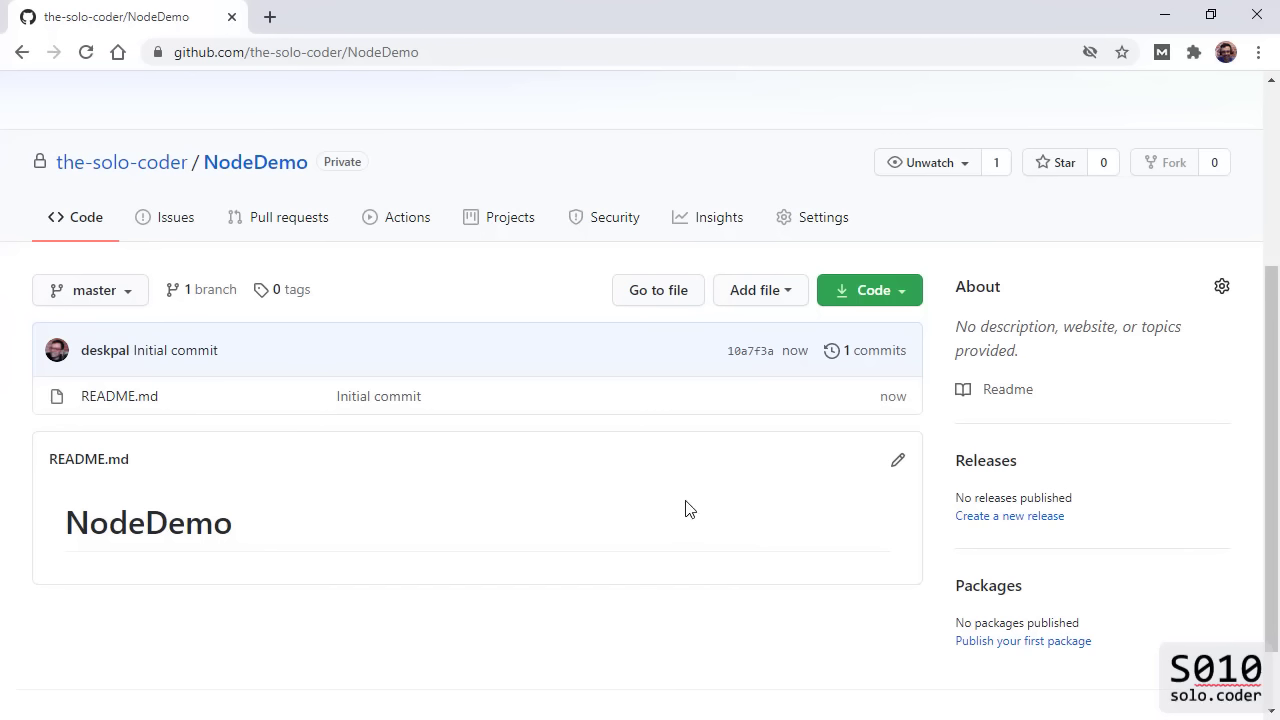
pyautogui.moveTo(334, 462)
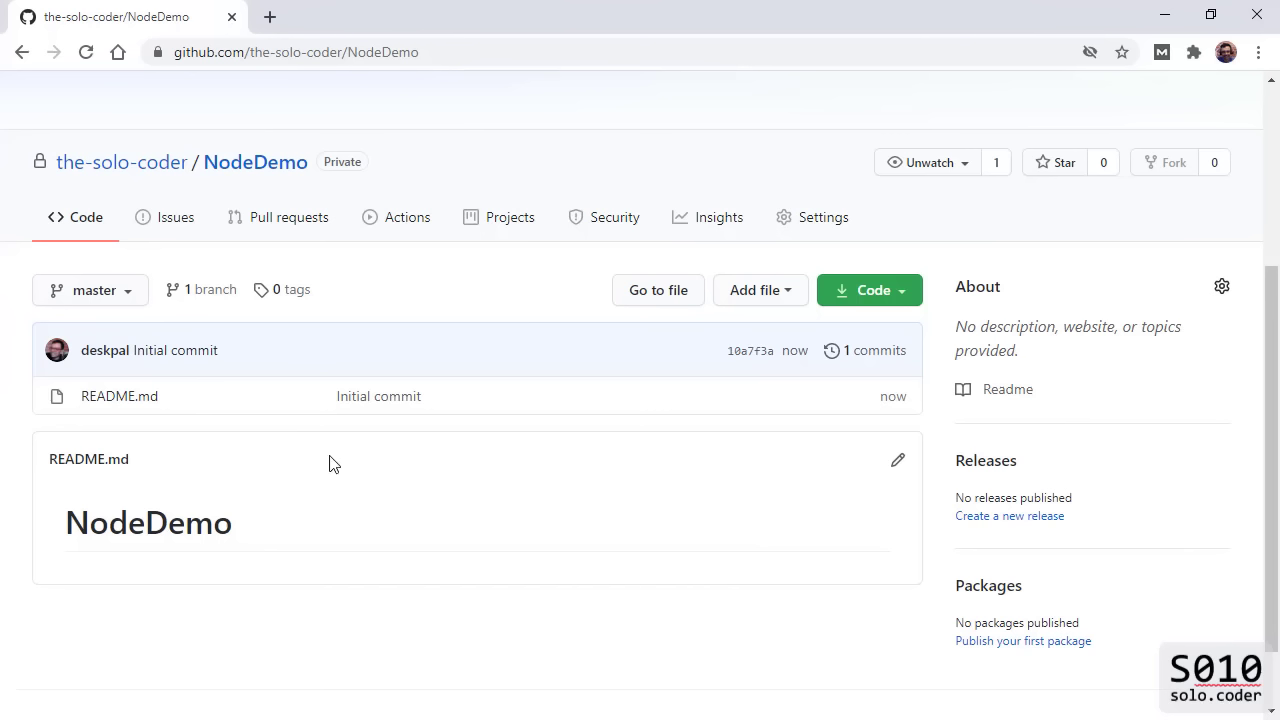
pyautogui.moveTo(212, 460)
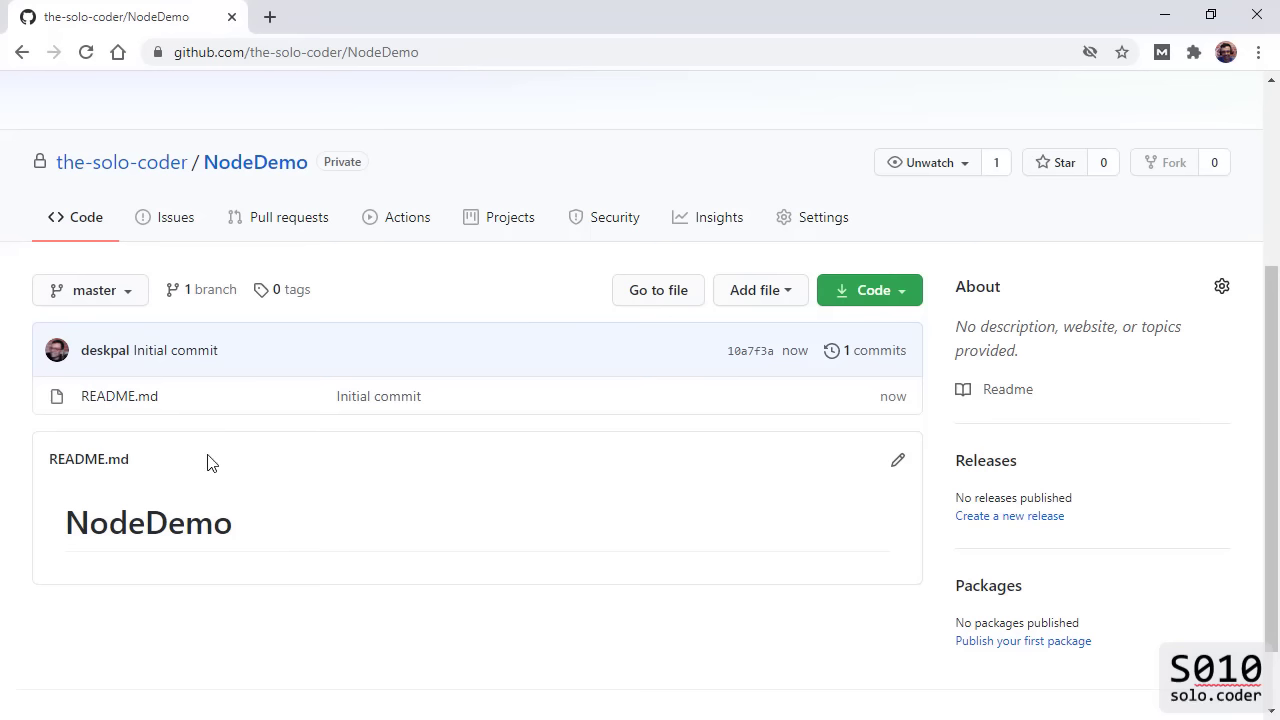
pyautogui.moveTo(118, 396)
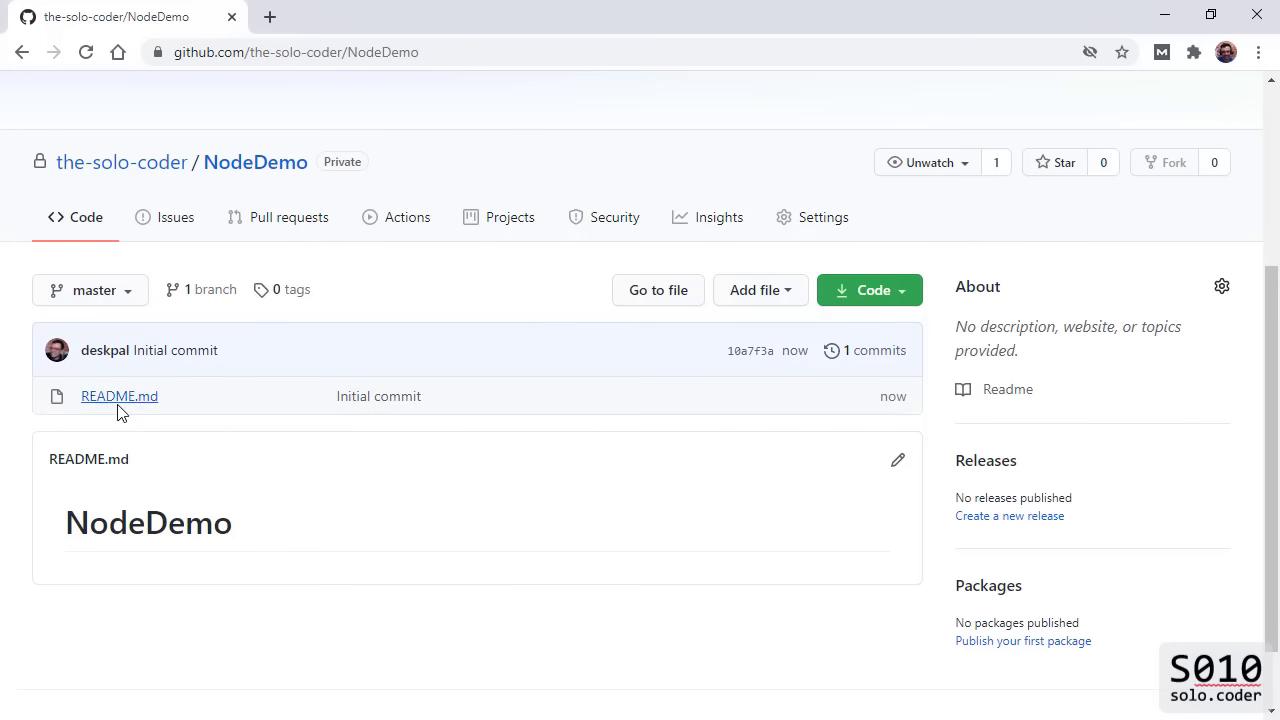
pyautogui.moveTo(156, 412)
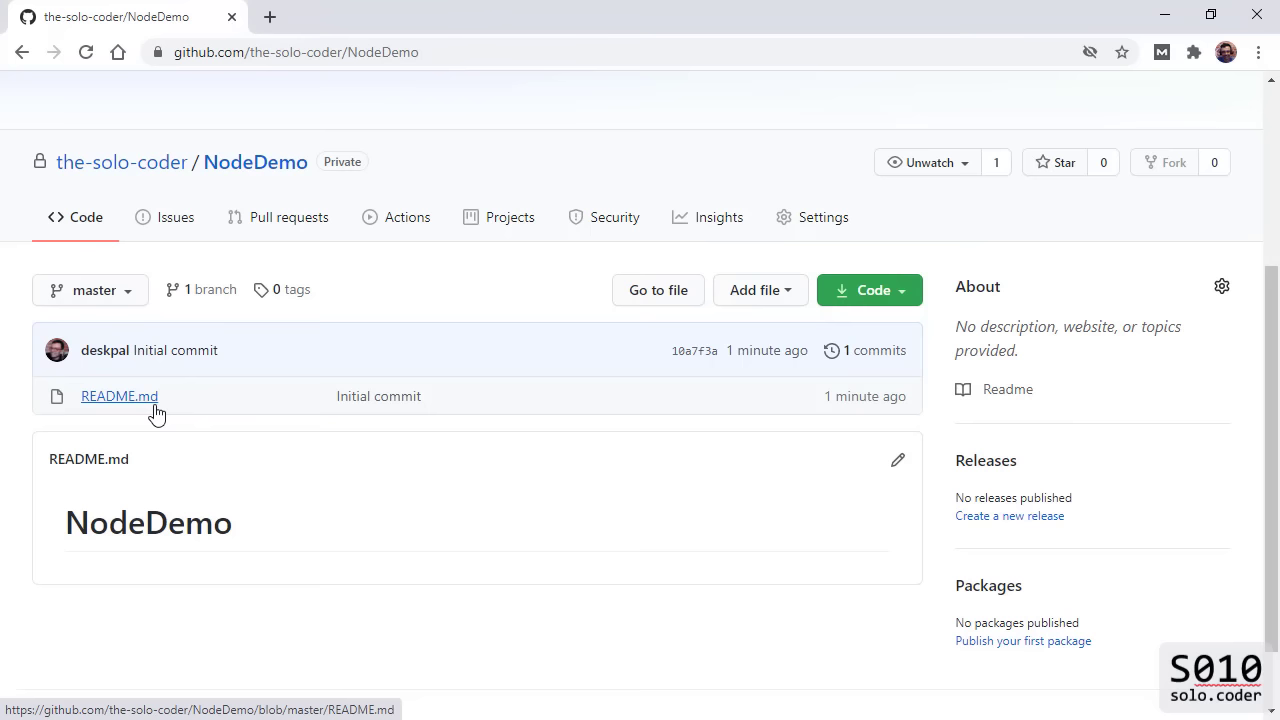
pyautogui.moveTo(378, 396)
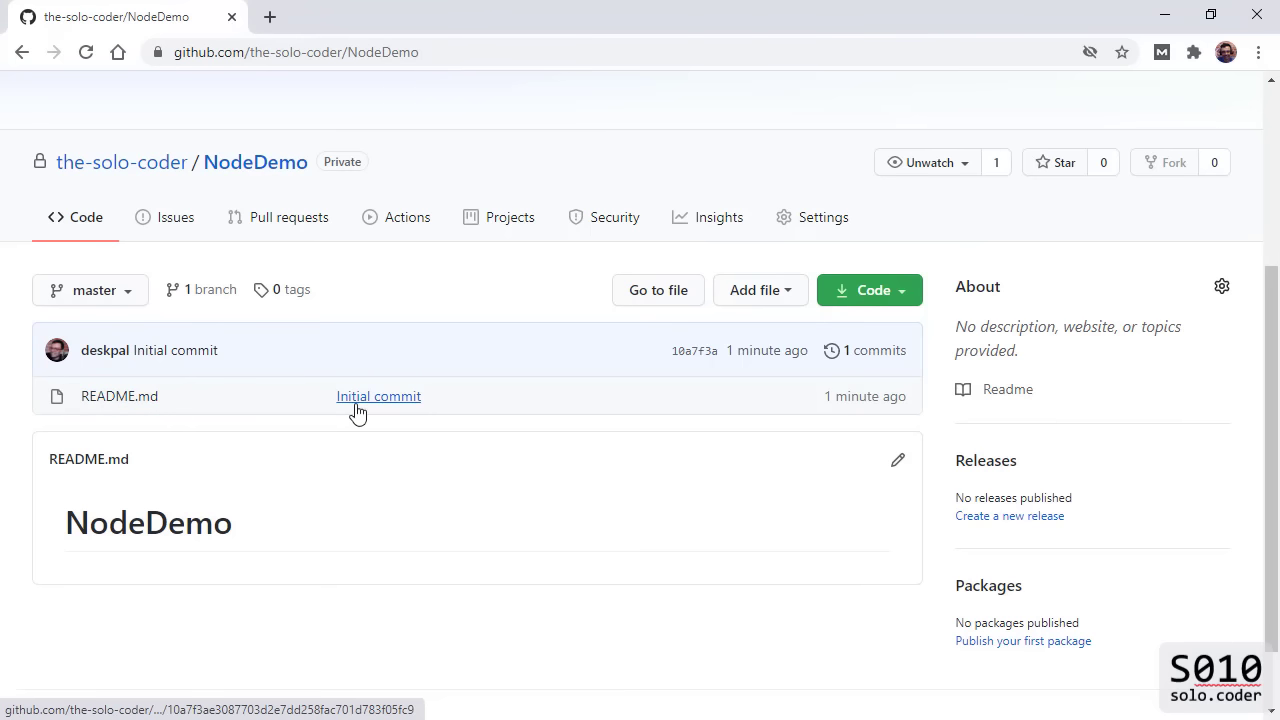
pyautogui.moveTo(384, 408)
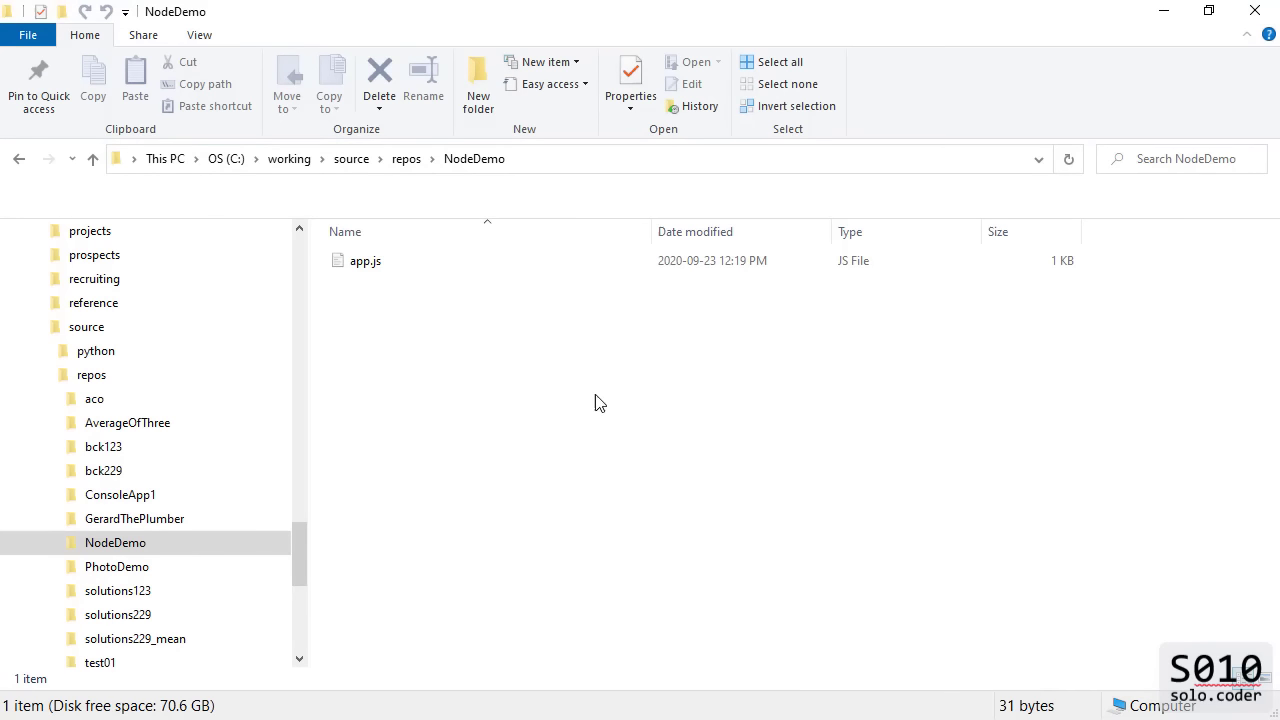
pyautogui.moveTo(474, 160)
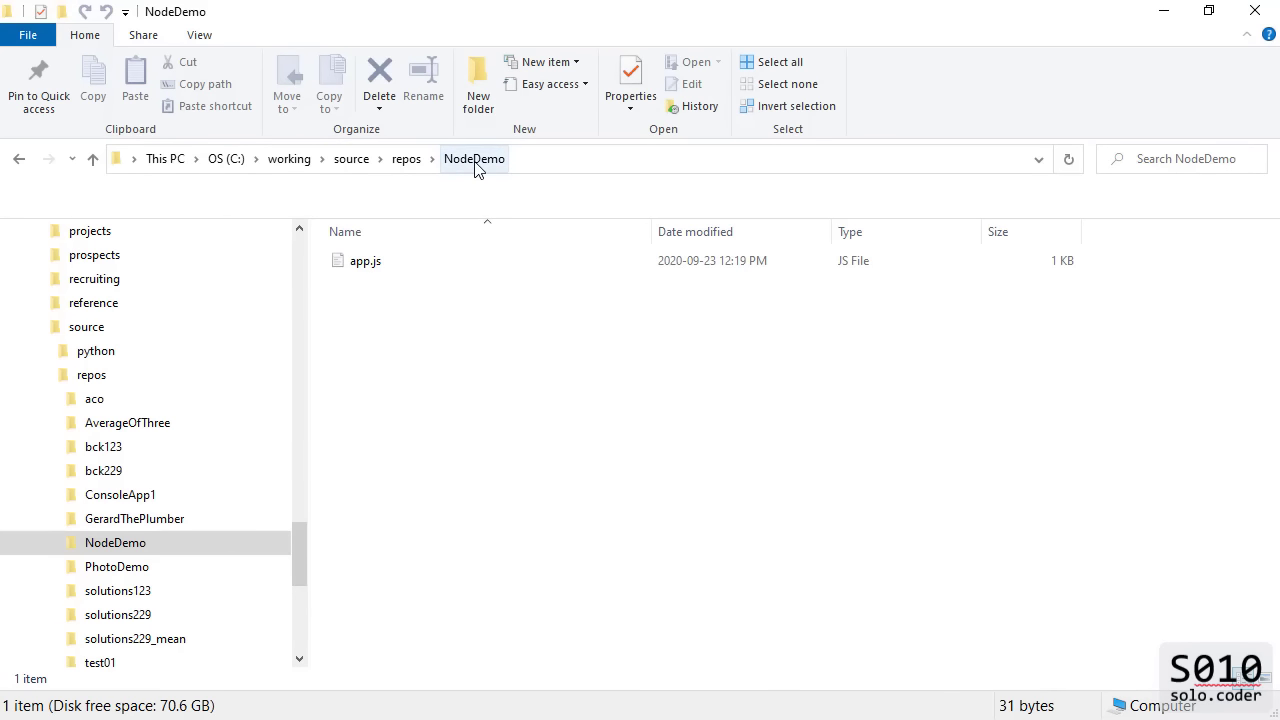
pyautogui.moveTo(404, 308)
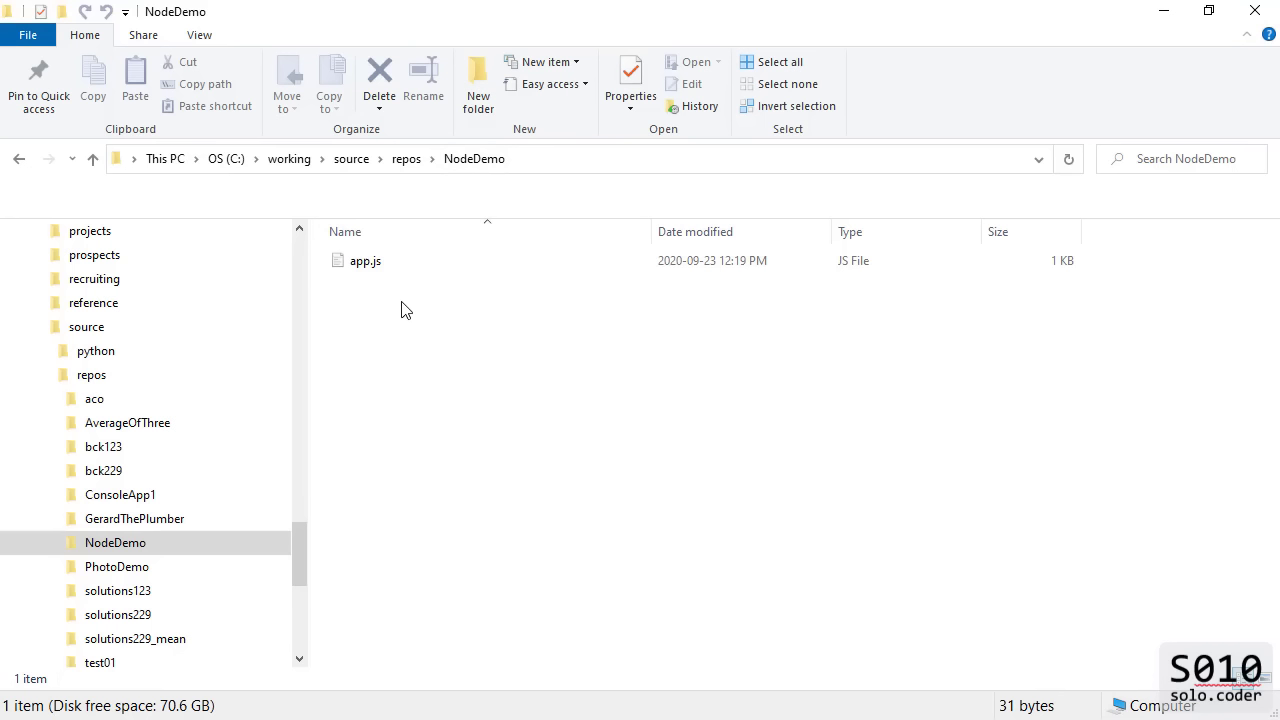
pyautogui.moveTo(400, 292)
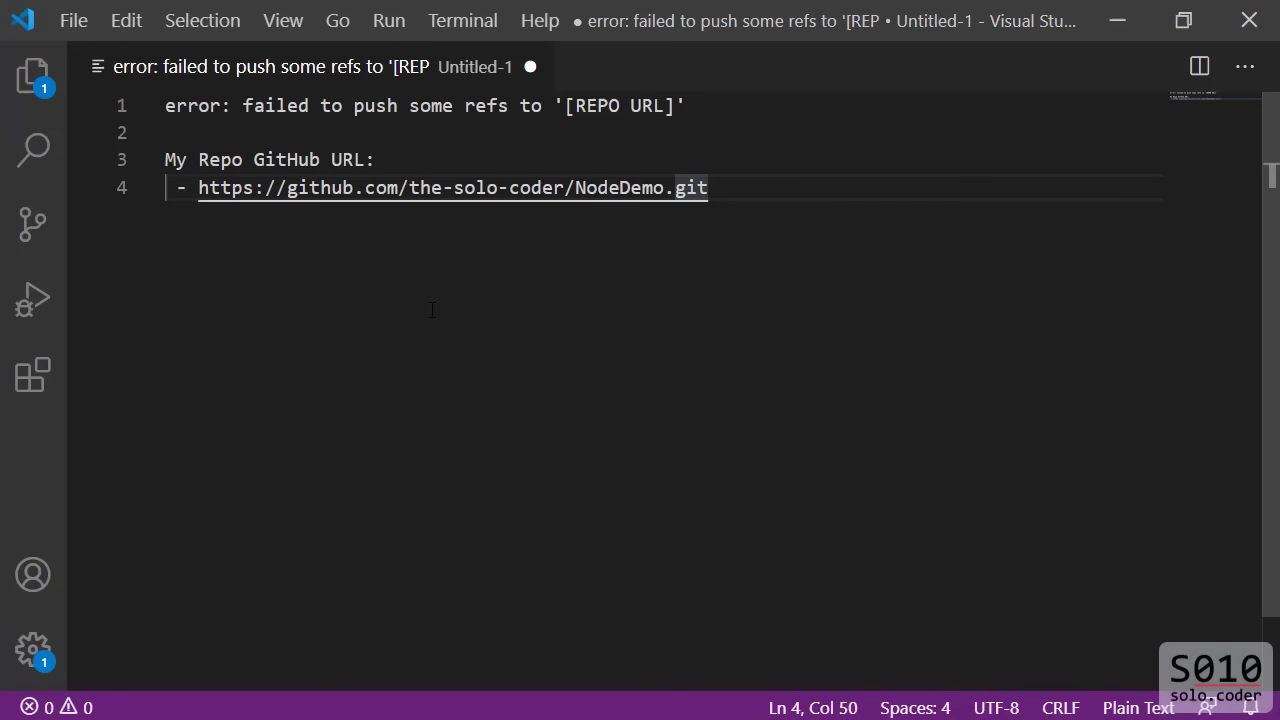
pyautogui.click(462, 20)
pyautogui.write('cd C:\\working\\source\\repos\\NodeDemo')
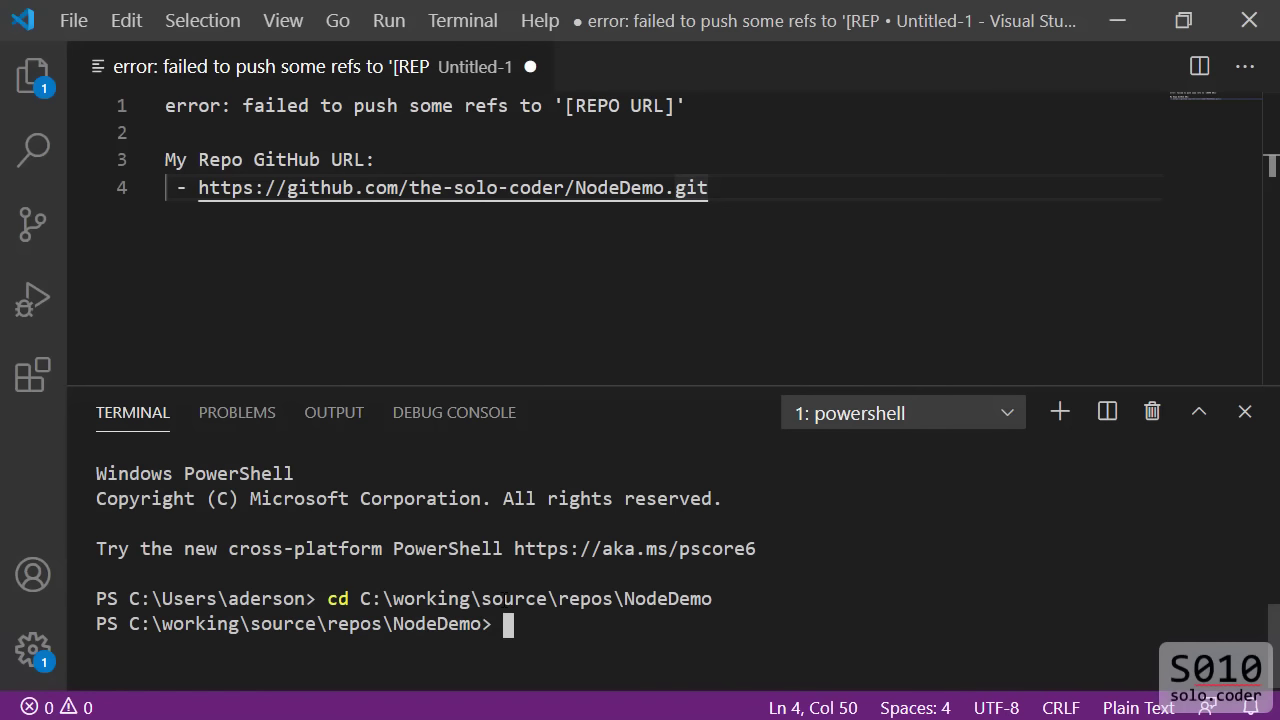
pyautogui.write('git init')
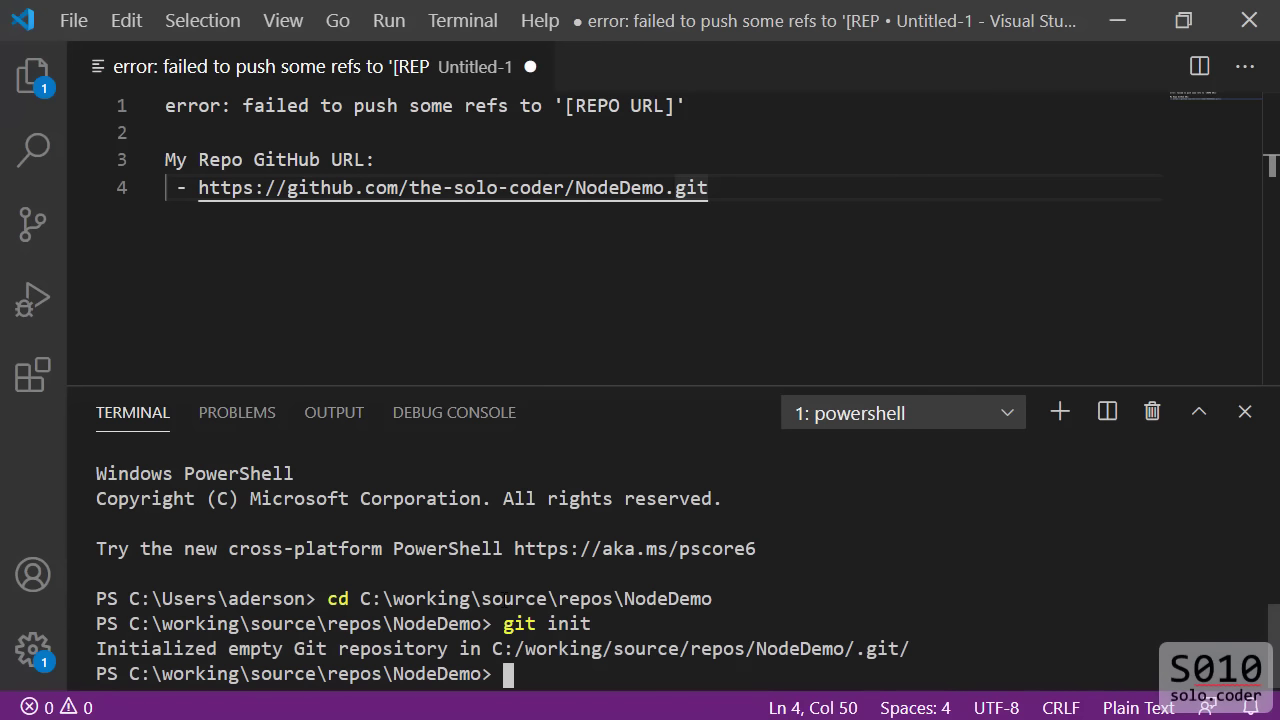
pyautogui.write('git')
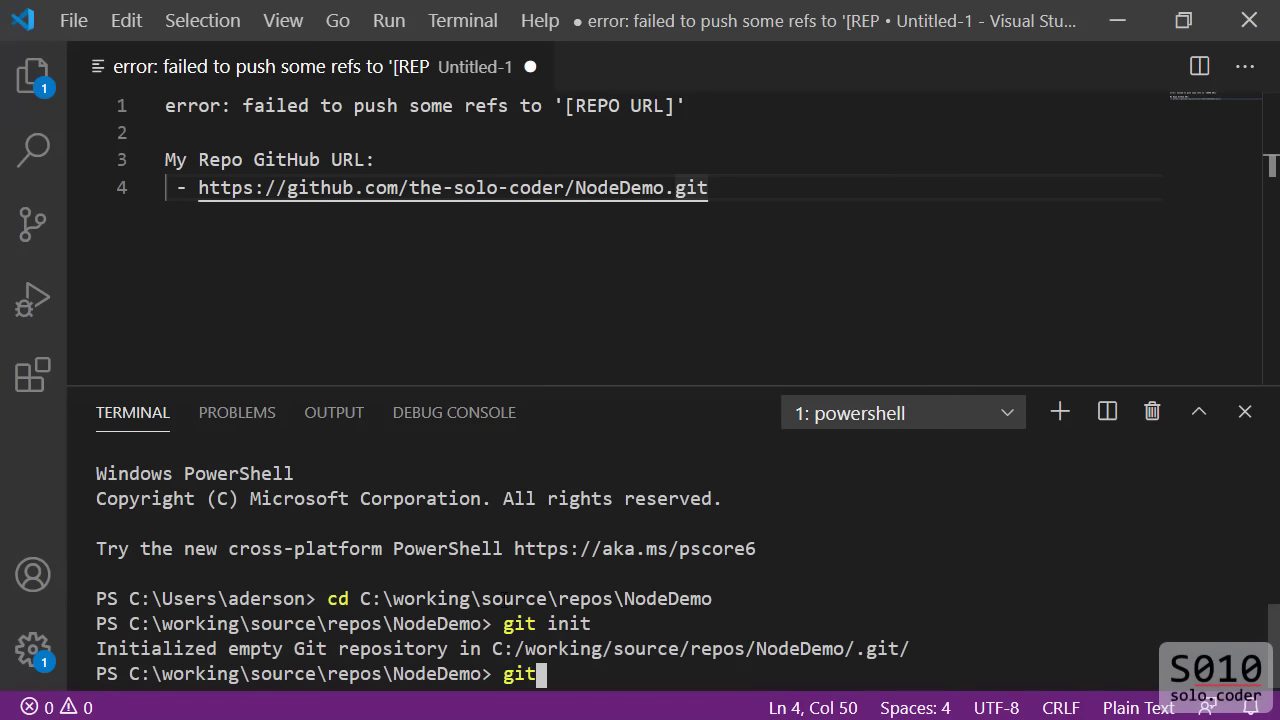
pyautogui.write('add .')
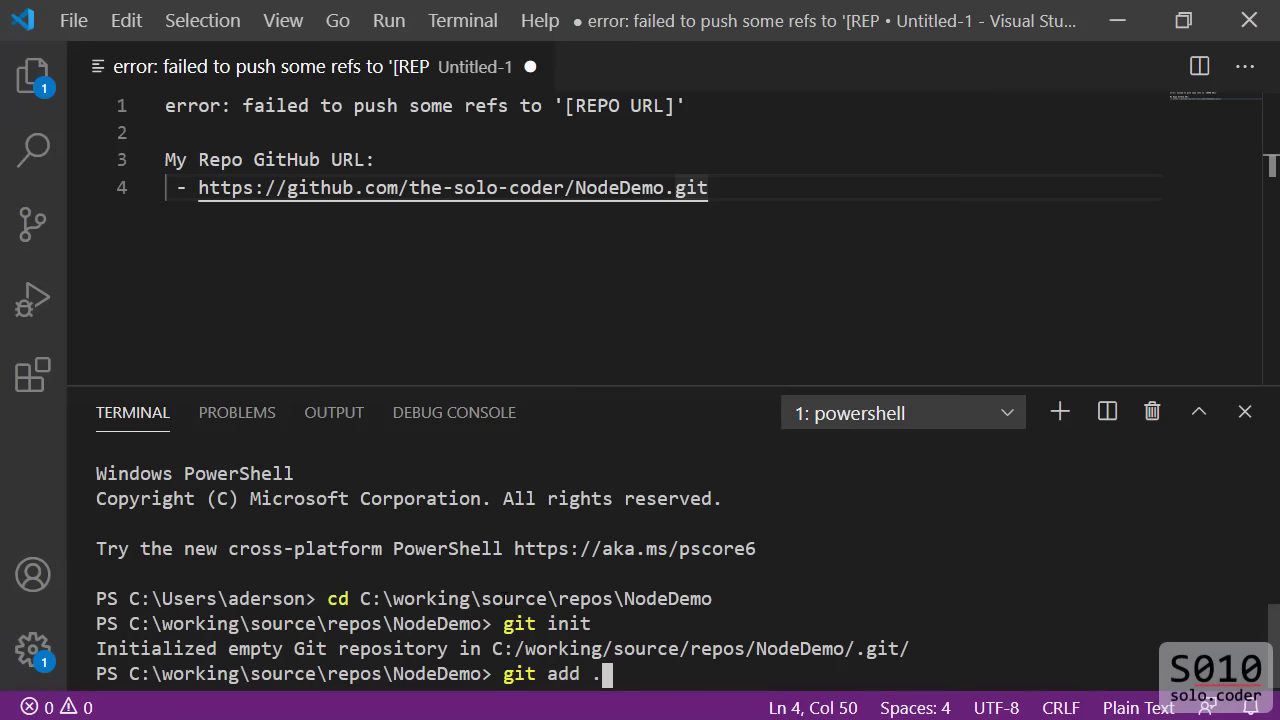
pyautogui.press('Return')
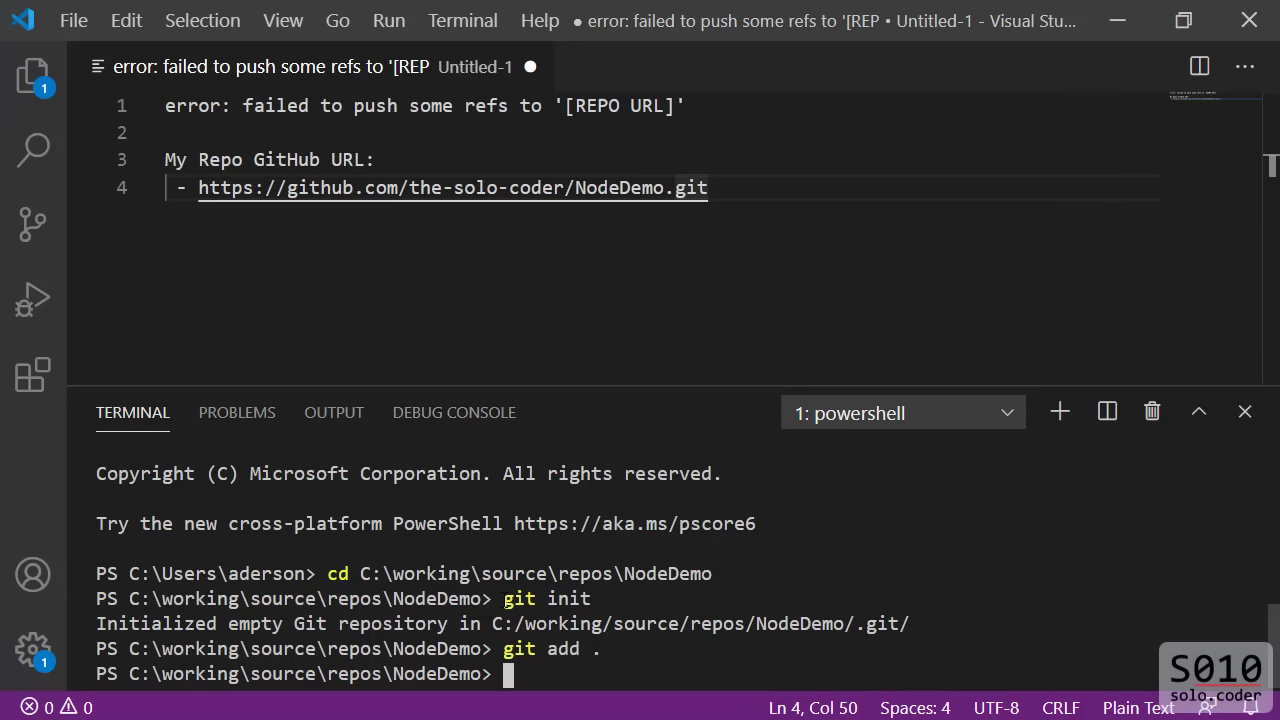
# - Record the staged files as a commit with the message "first commit"
pyautogui.write('git commit -m')
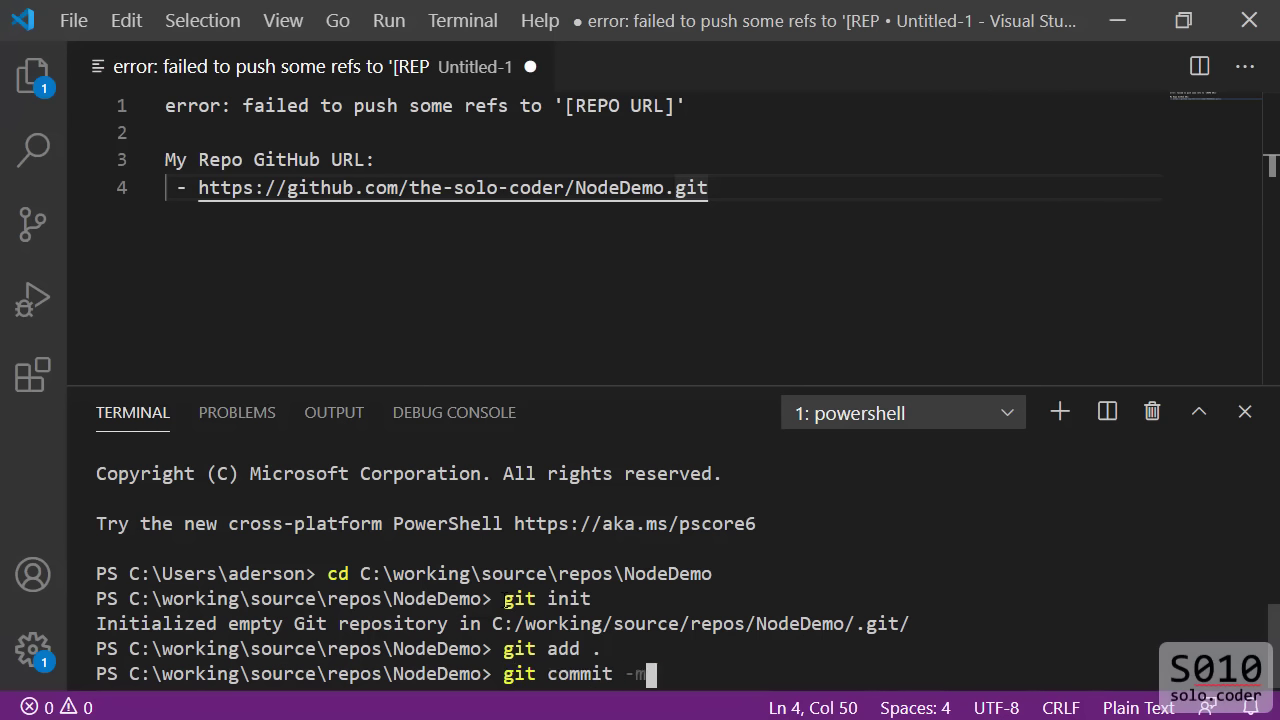
pyautogui.write('"firs')
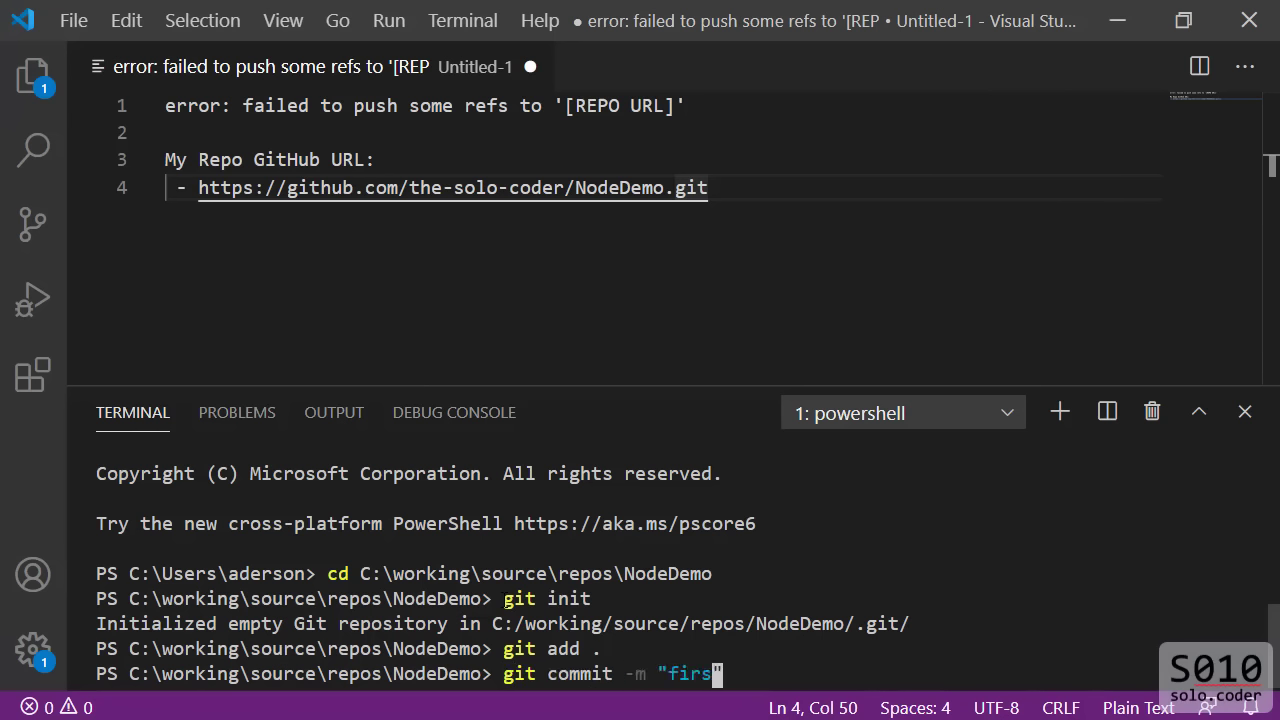
pyautogui.write('t commit')
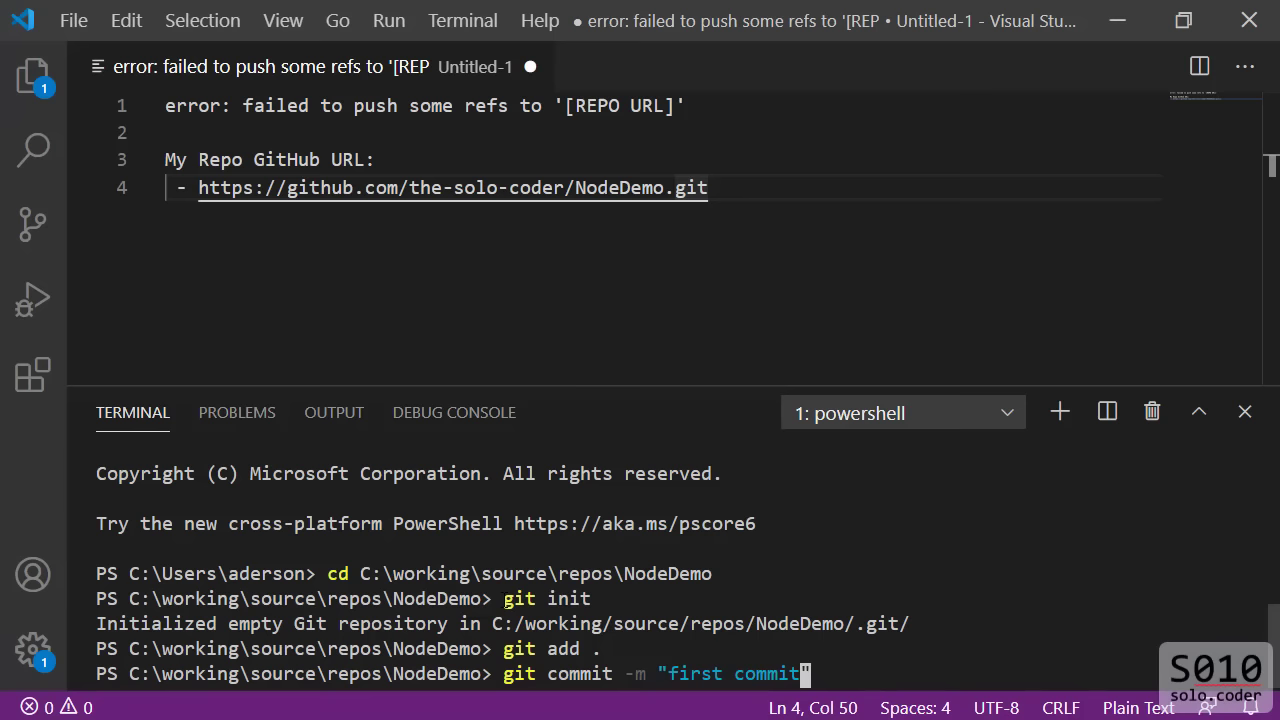
pyautogui.press('Return')
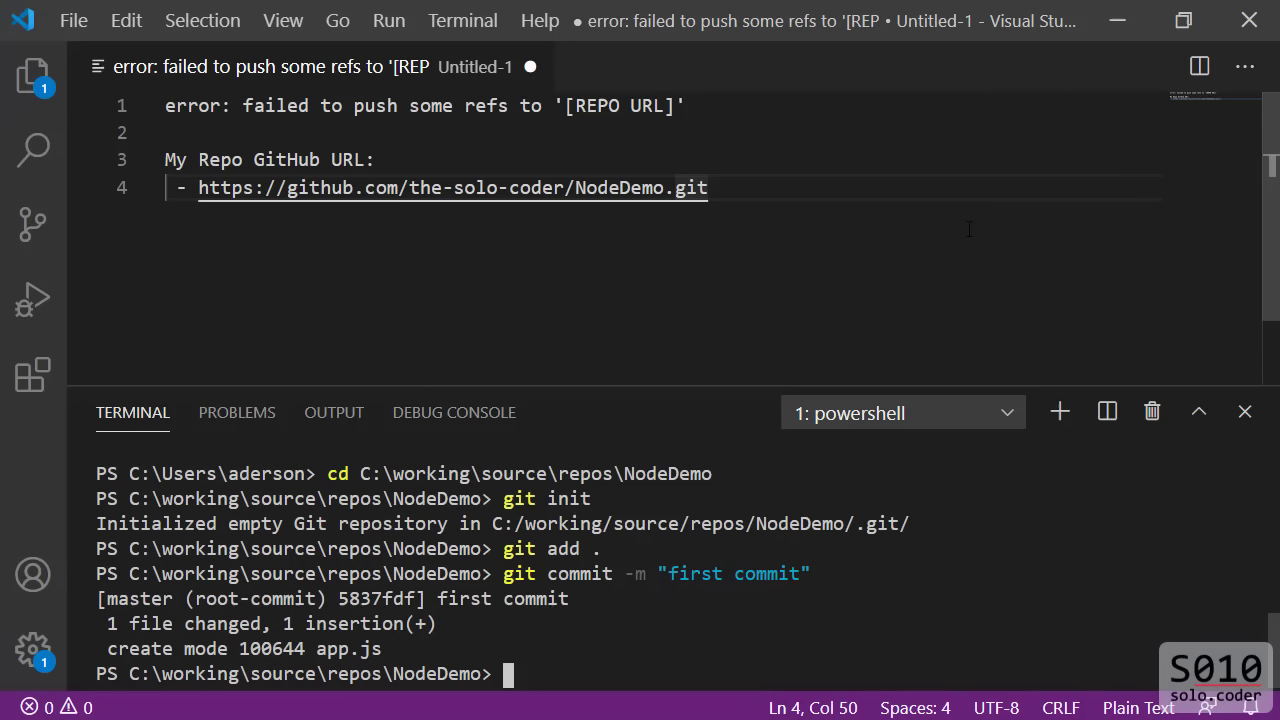
# - Add the GitHub NodeDemo URL as origin and attempt git push -u origin master
pyautogui.write('git rem')
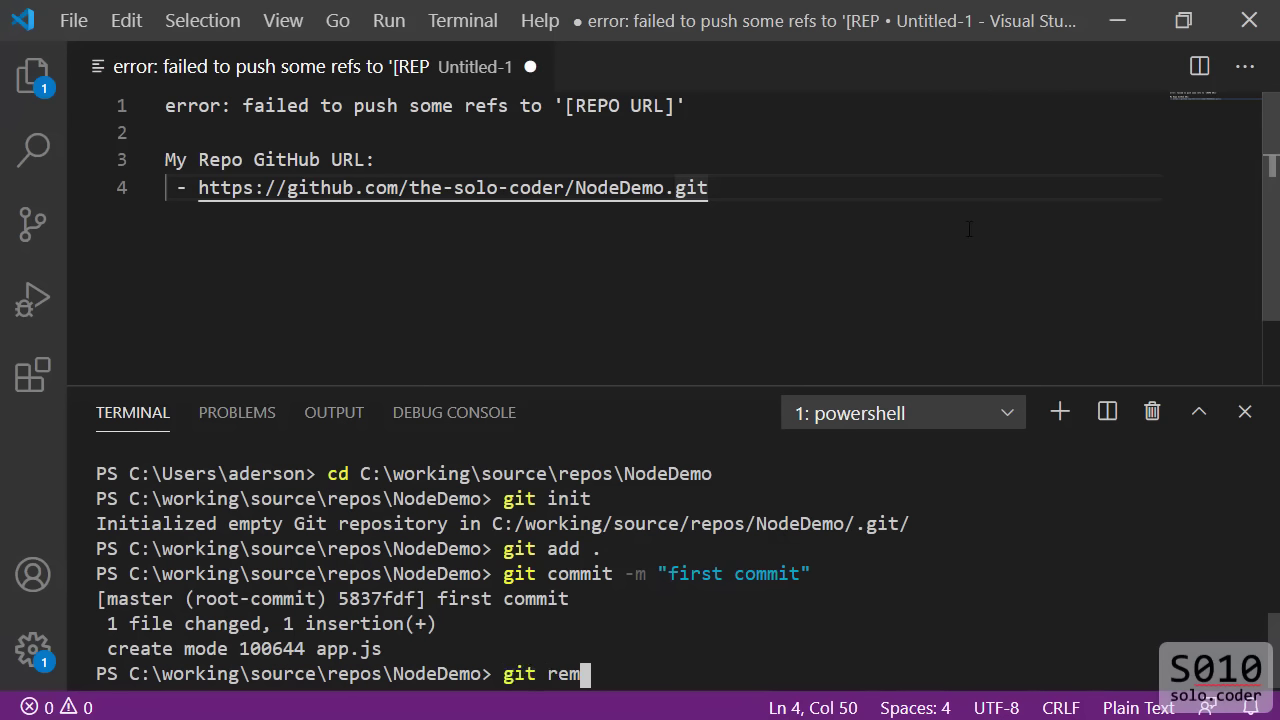
pyautogui.write('ote add origin https://github.com/the-solo-coder/NodeDemo.')
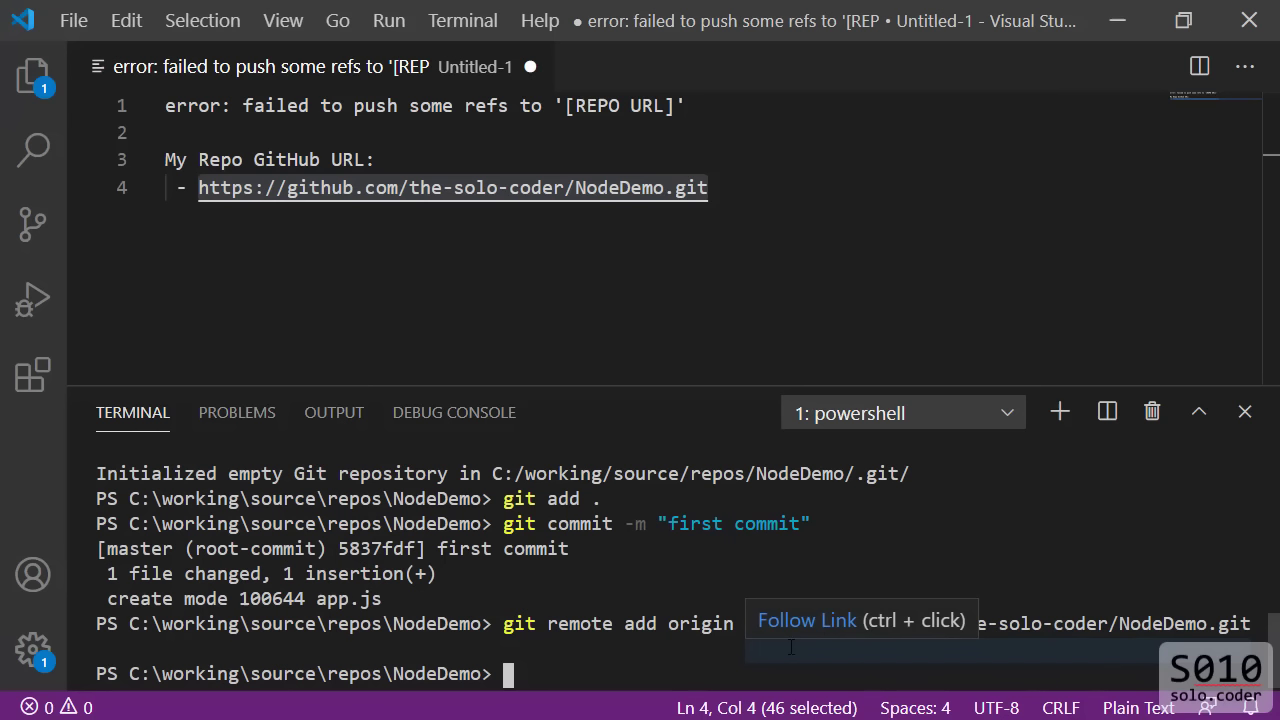
pyautogui.write('git push')
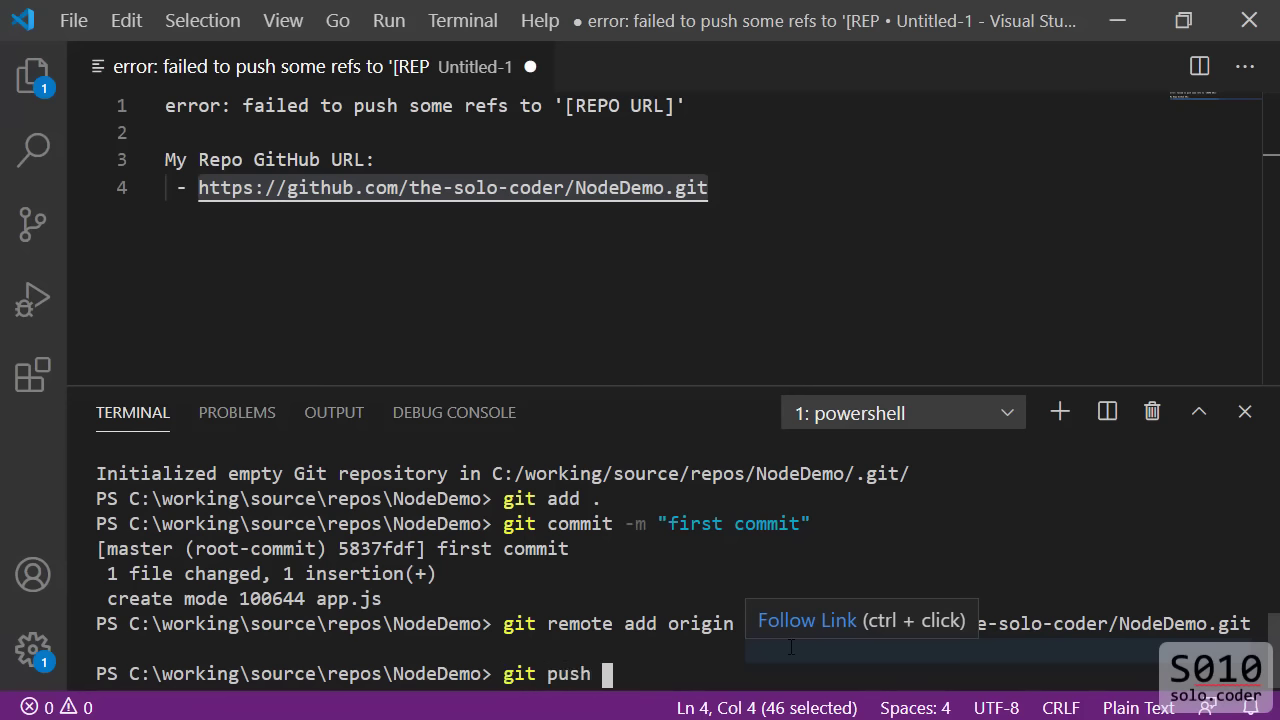
pyautogui.write('-u origin')
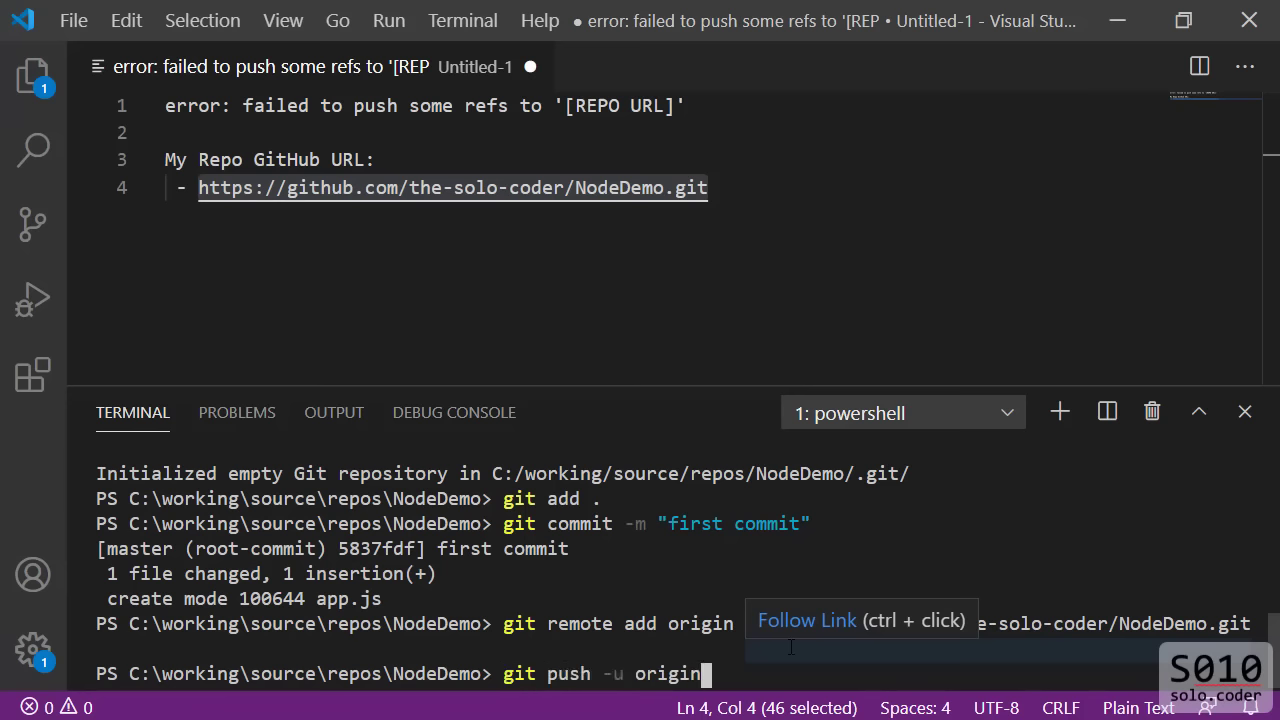
pyautogui.press('Return')
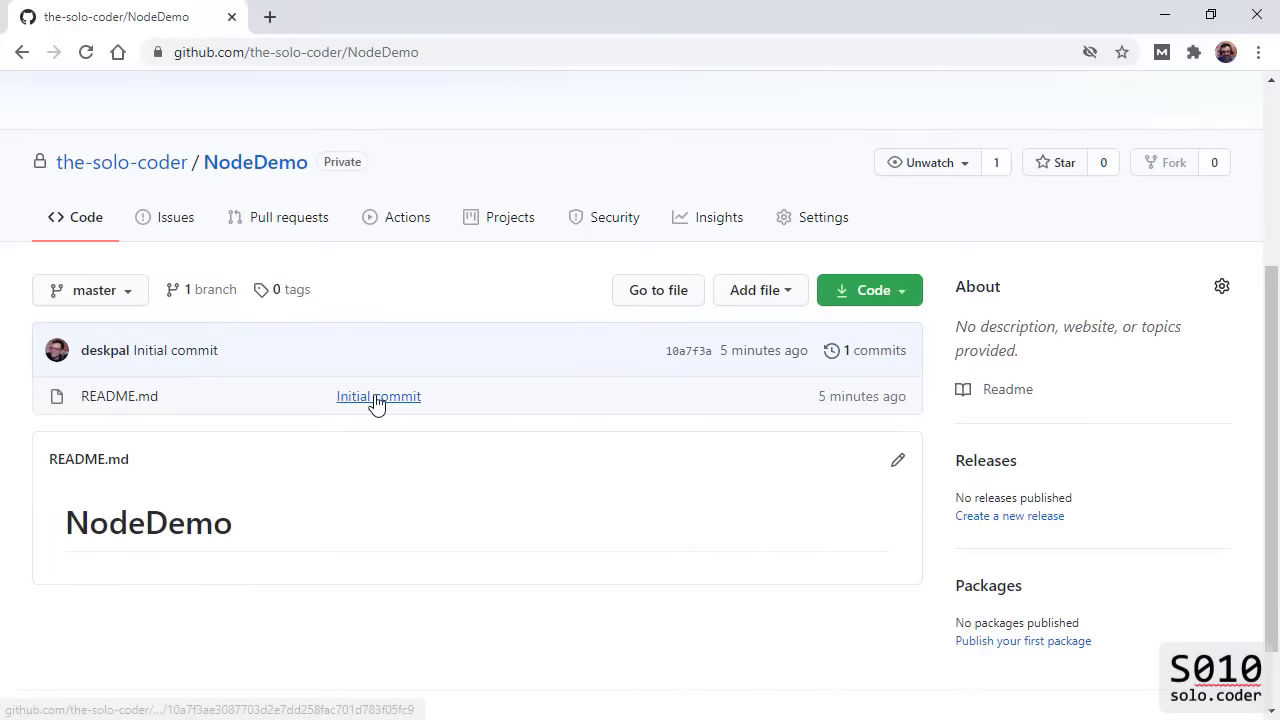
pyautogui.moveTo(368, 412)
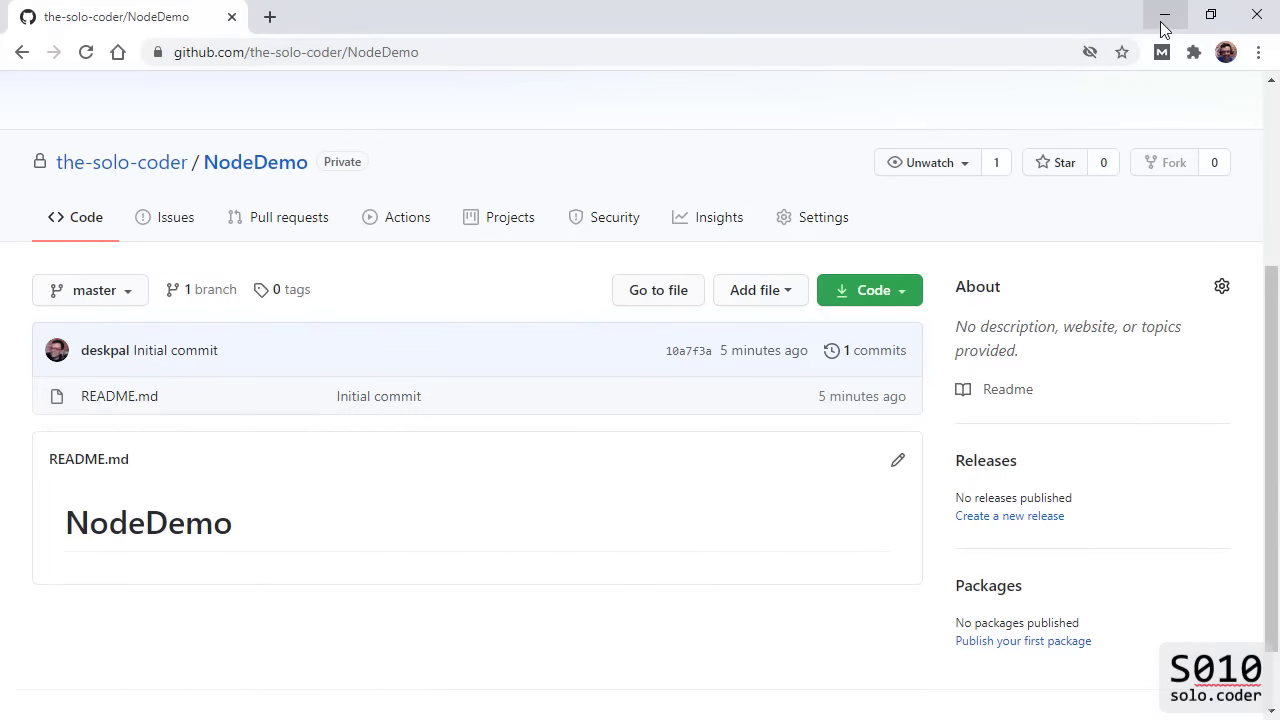
pyautogui.moveTo(1164, 24)
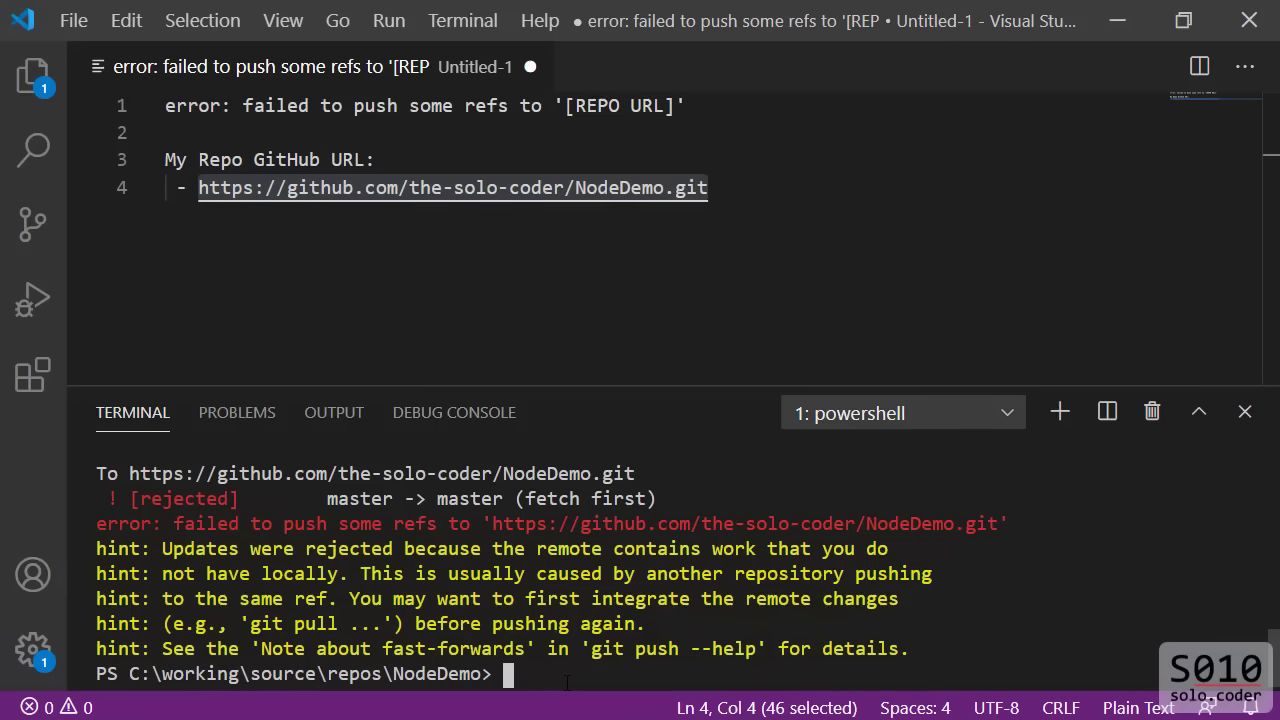
# - Run git pull --rebase origin master so first commit sits atop the remote README commit
pyautogui.write('git pull --')
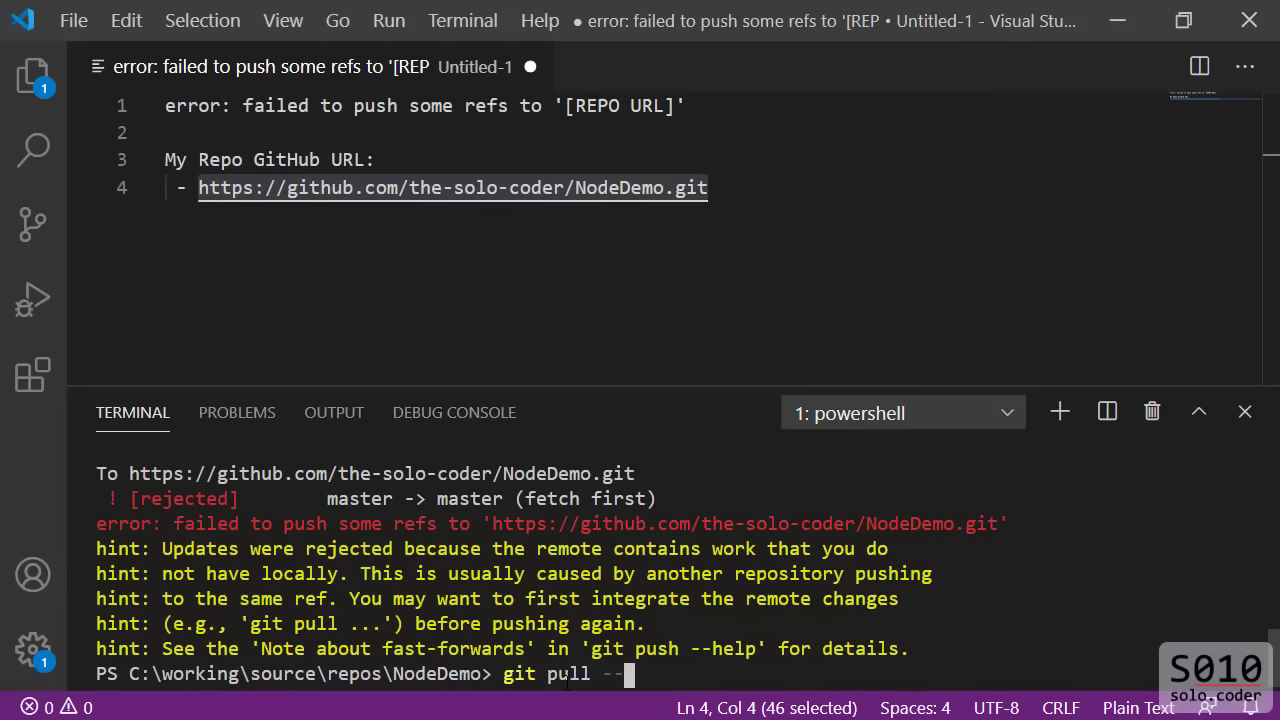
pyautogui.write('rebase')
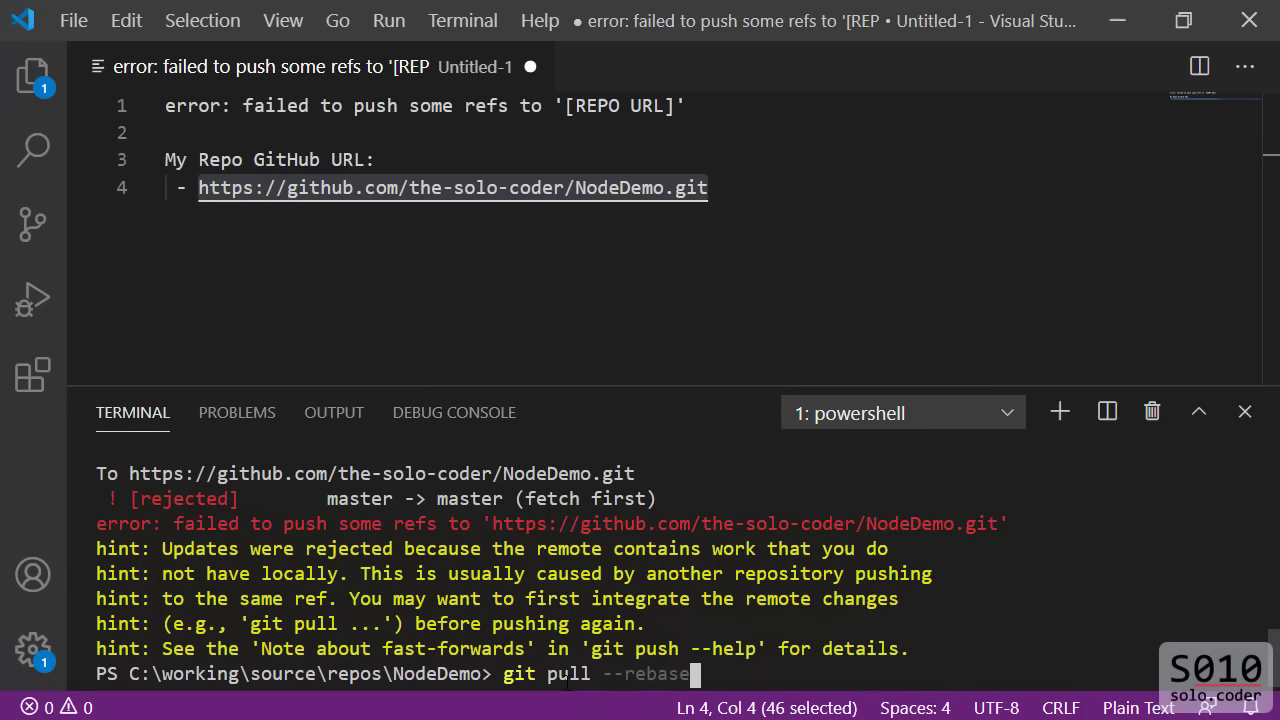
pyautogui.write('orign')
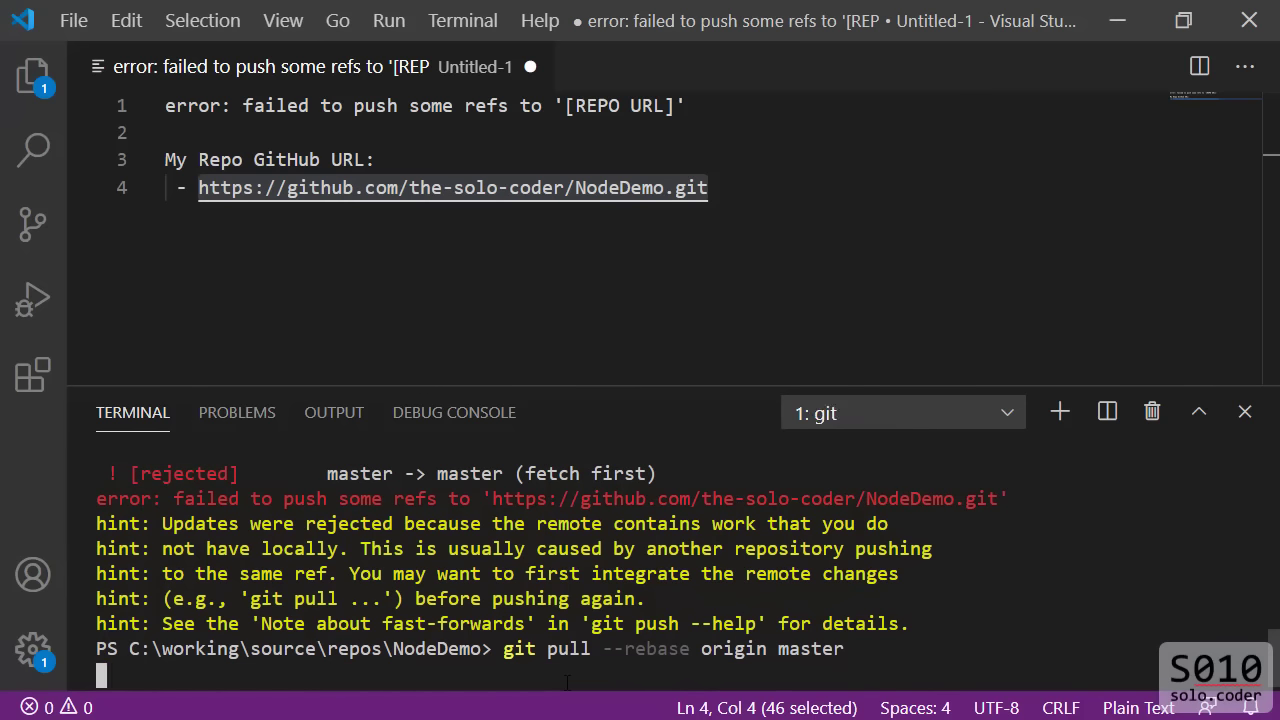
pyautogui.press('Return')
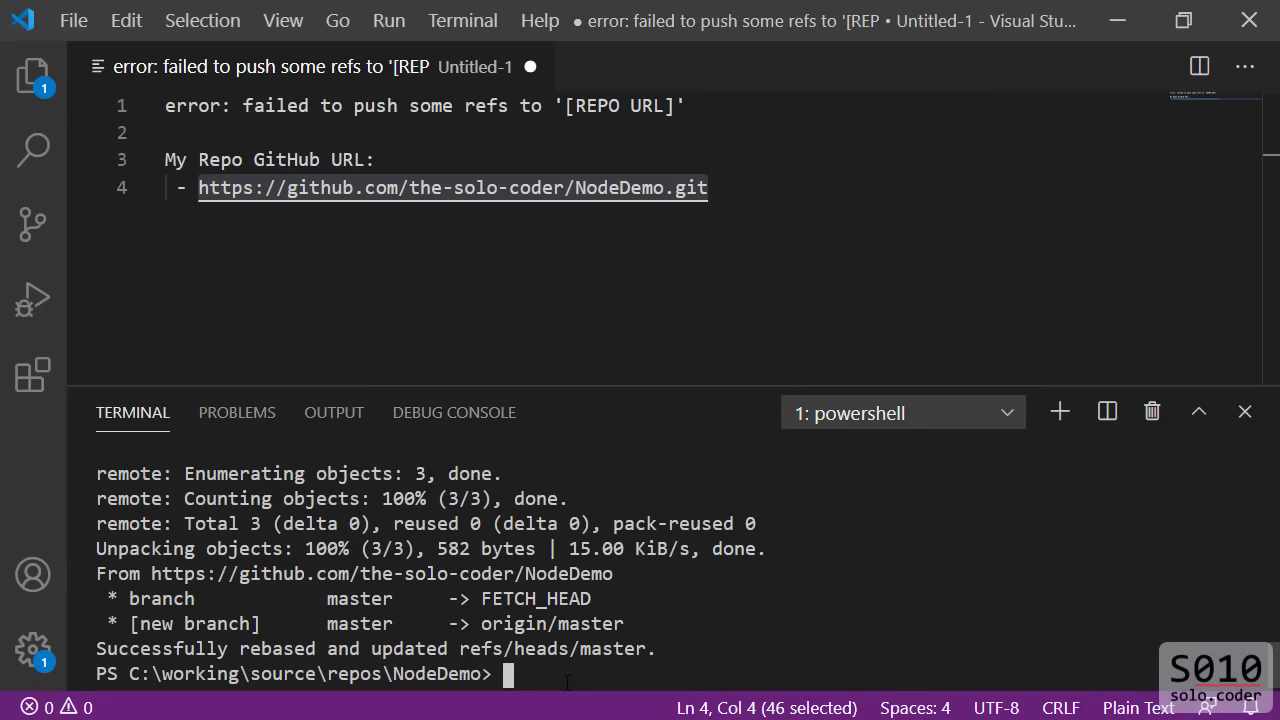
pyautogui.write('gi')
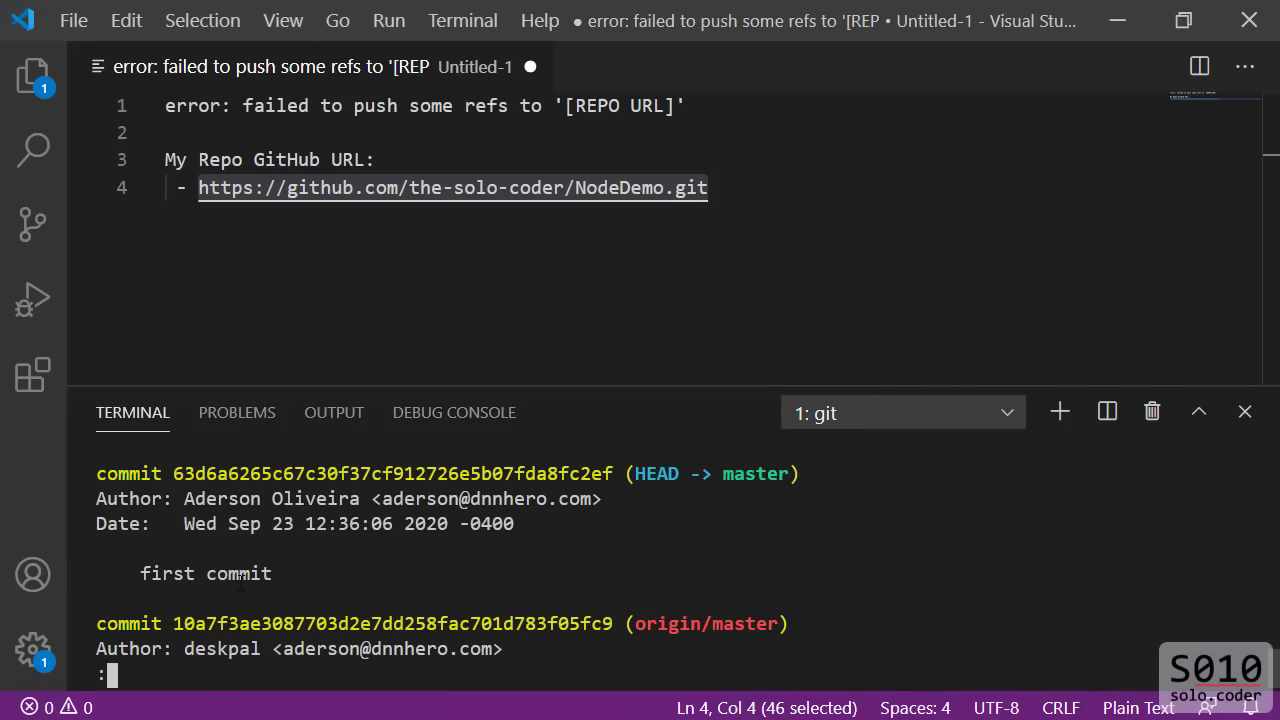
# - Scroll through the git log output showing first commit above GitHub's Initial commit
pyautogui.scroll(-3)
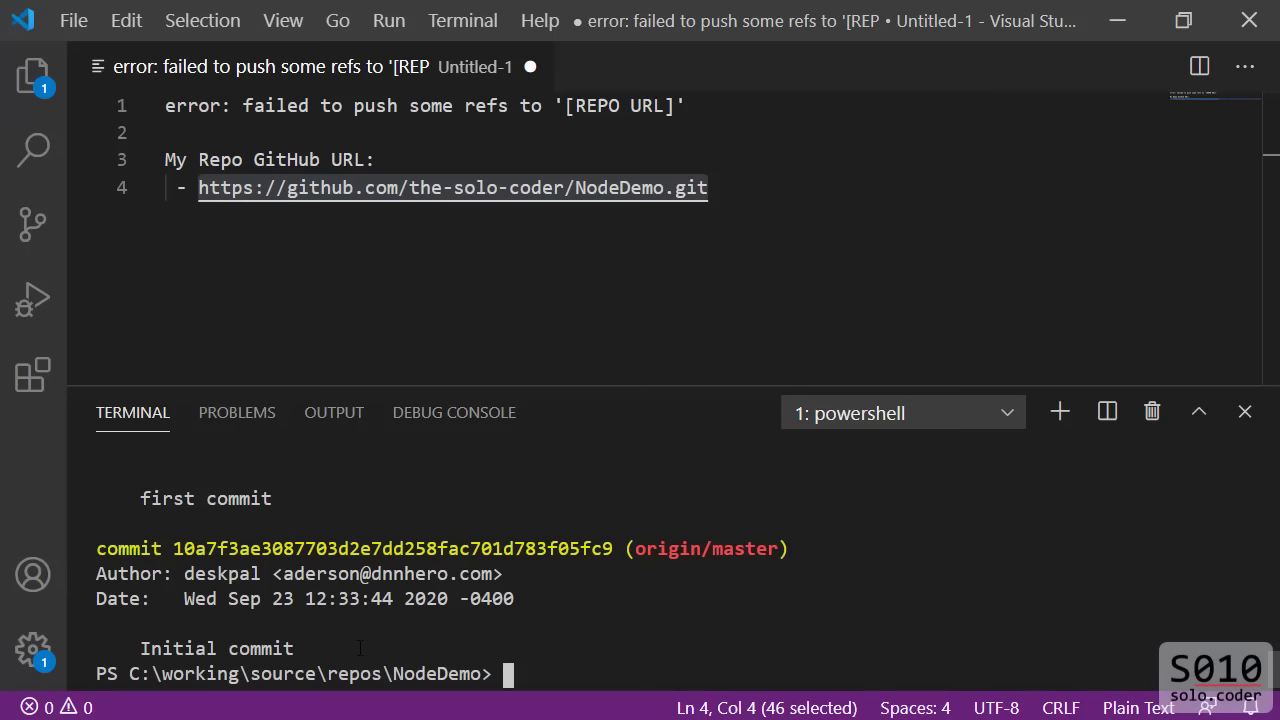
# - Push the rebased master to GitHub with git push -u origin master
pyautogui.write('git push -u origin master')
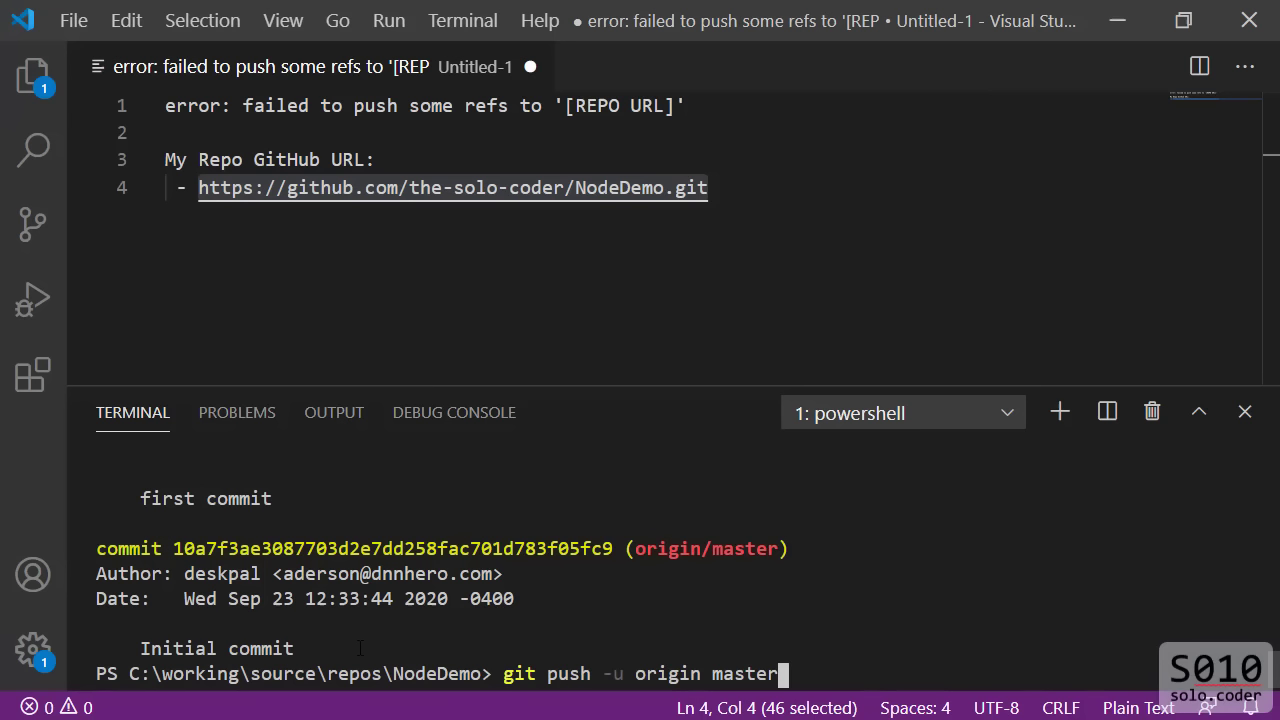
pyautogui.press('Return')
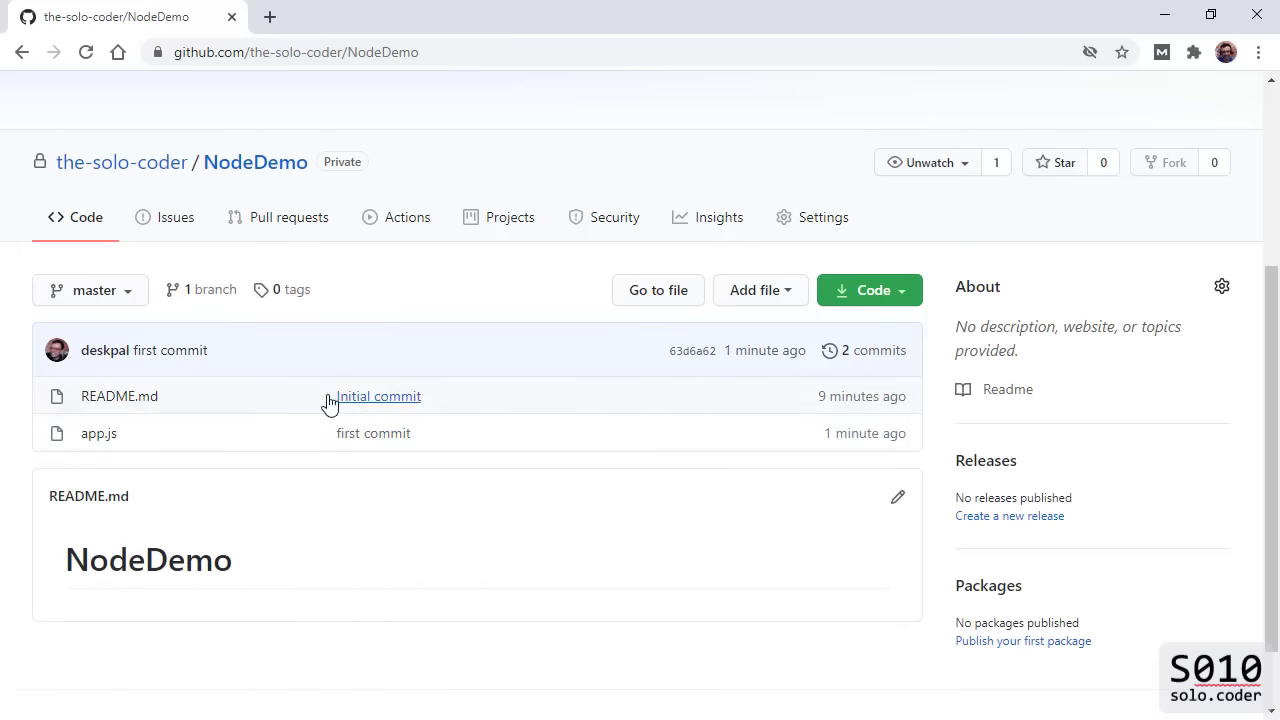
pyautogui.moveTo(360, 452)
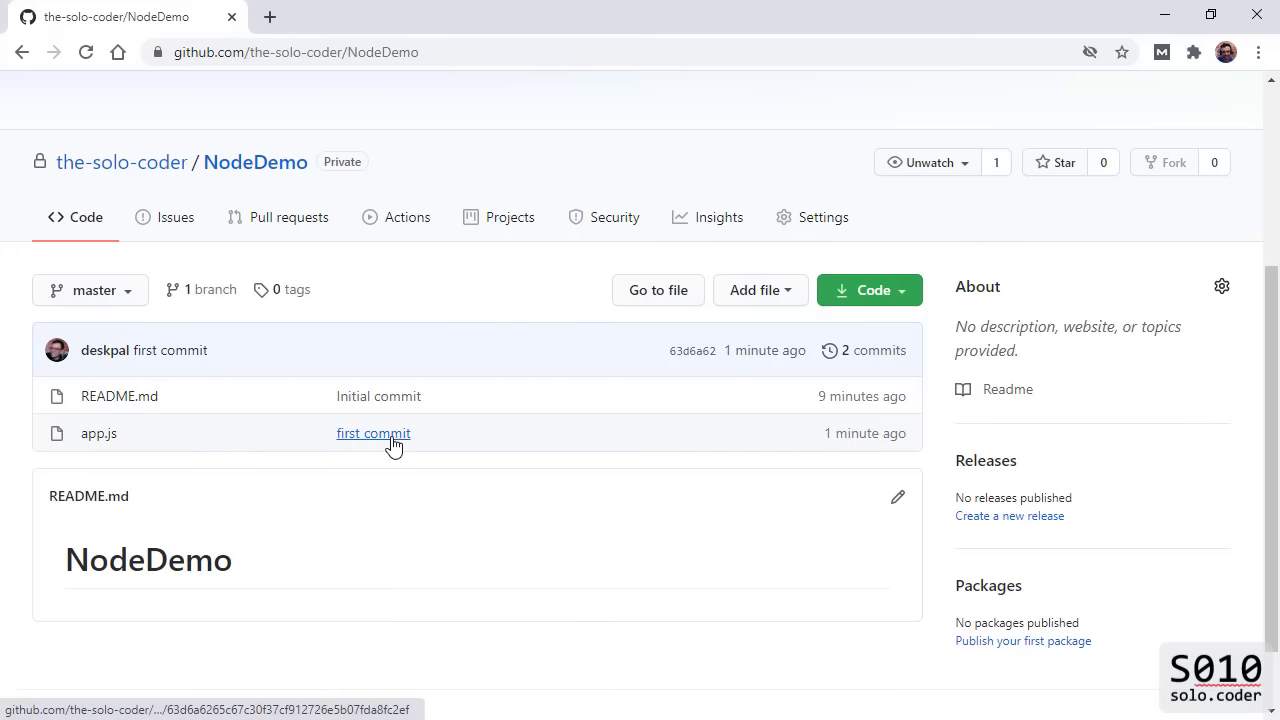
pyautogui.moveTo(372, 432)
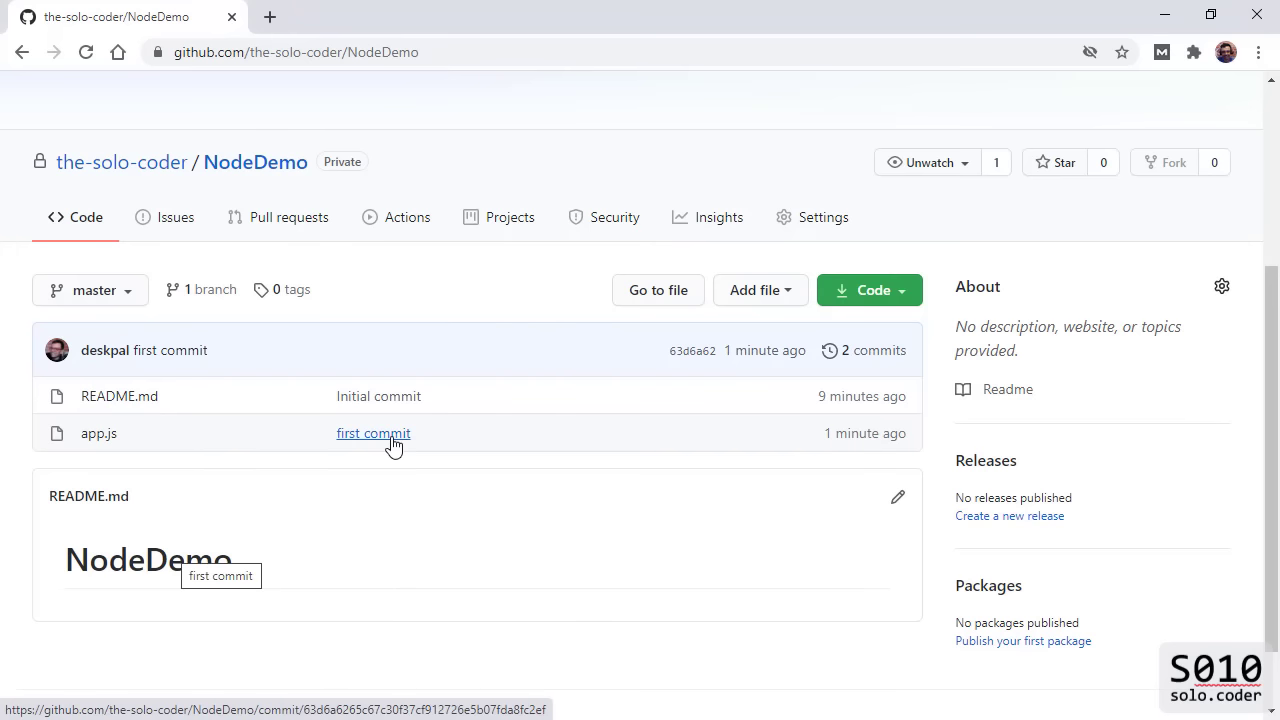